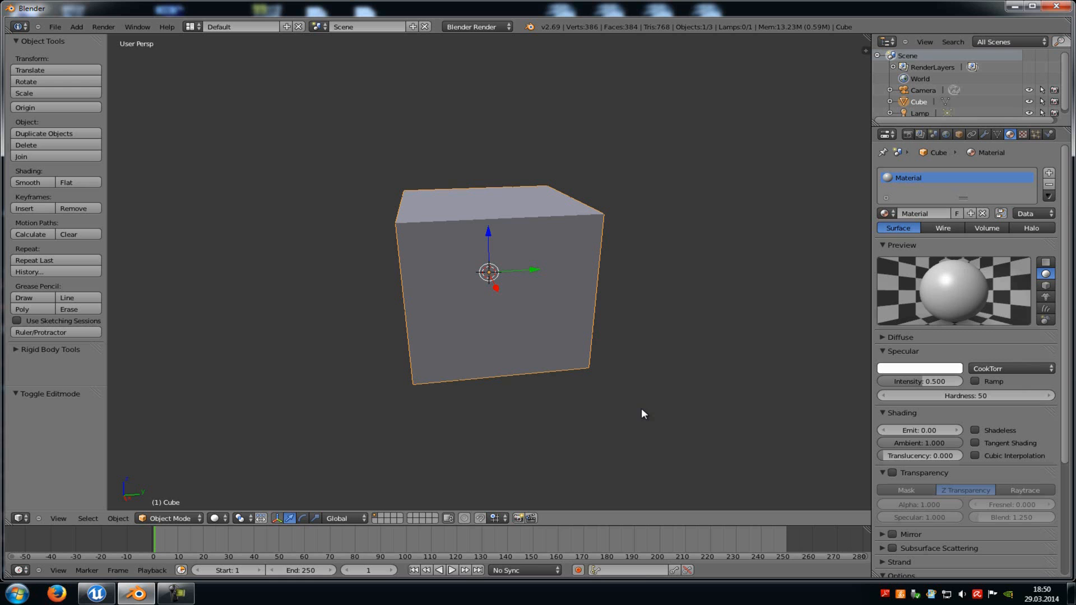
mouse_move(487, 234)
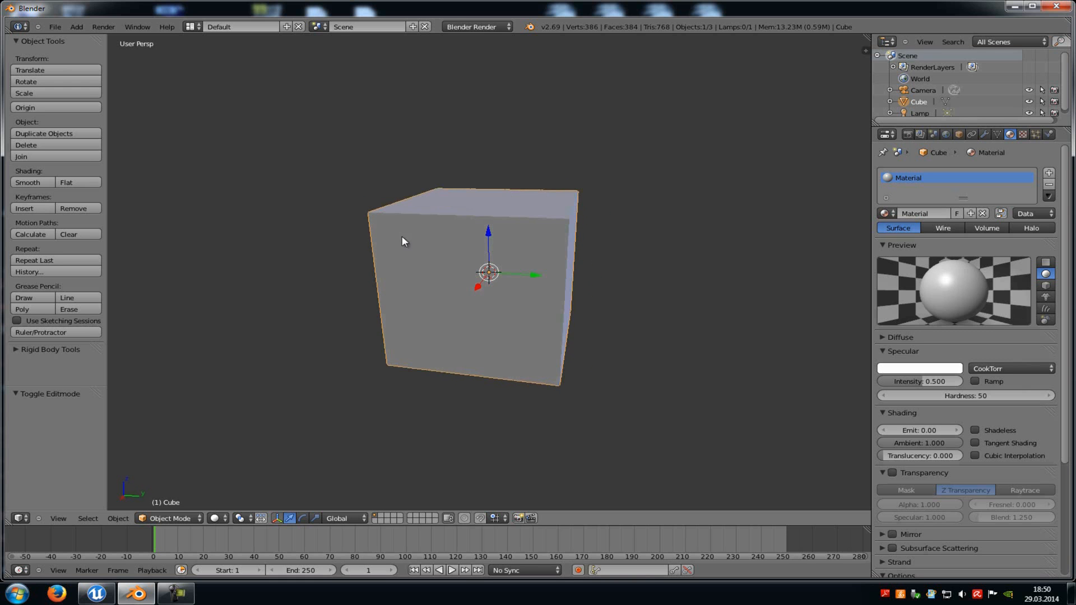
mouse_move(500, 195)
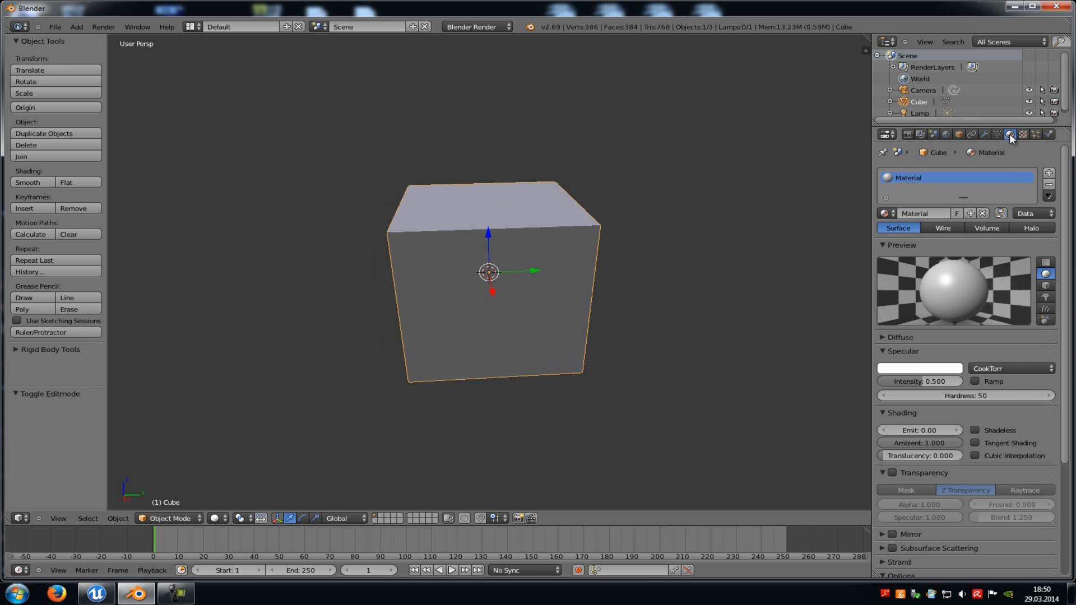
mouse_move(1015, 169)
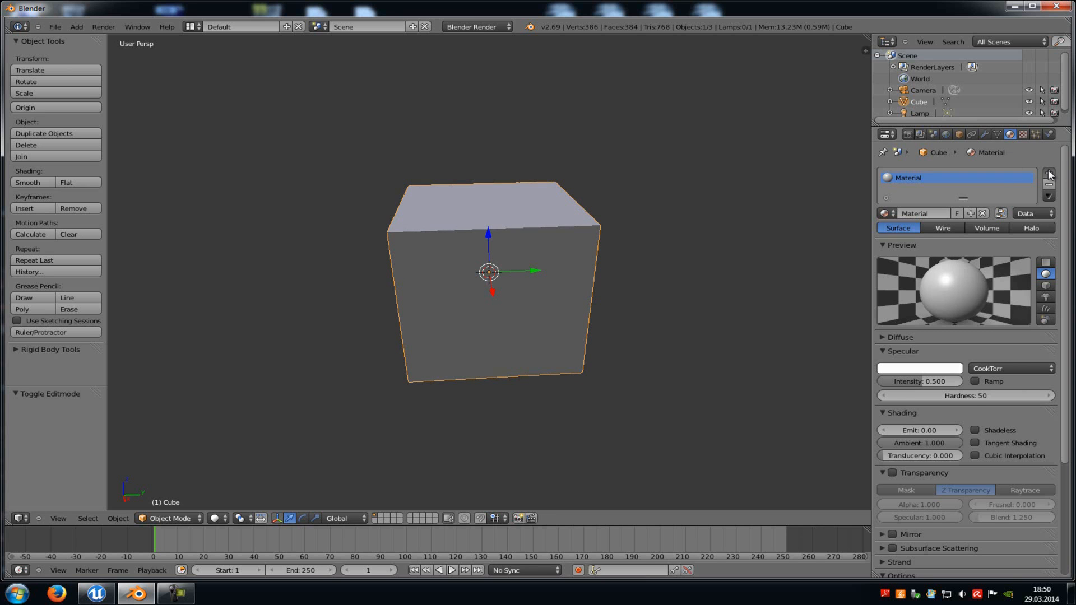
- Add two material slots and fill the third with a new yellow material
left_click(1048, 174)
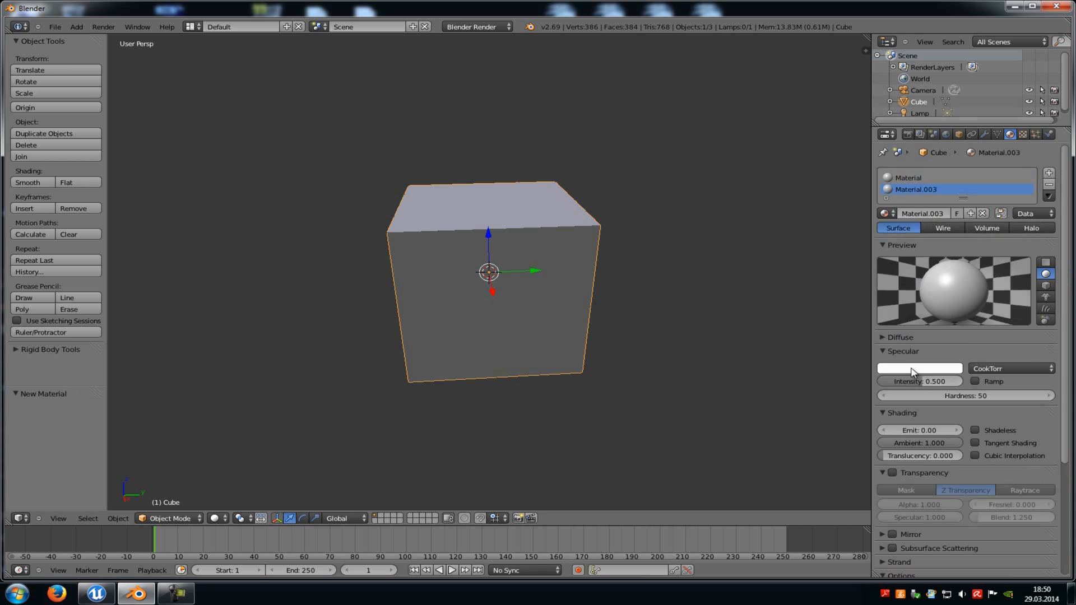
left_click(920, 369)
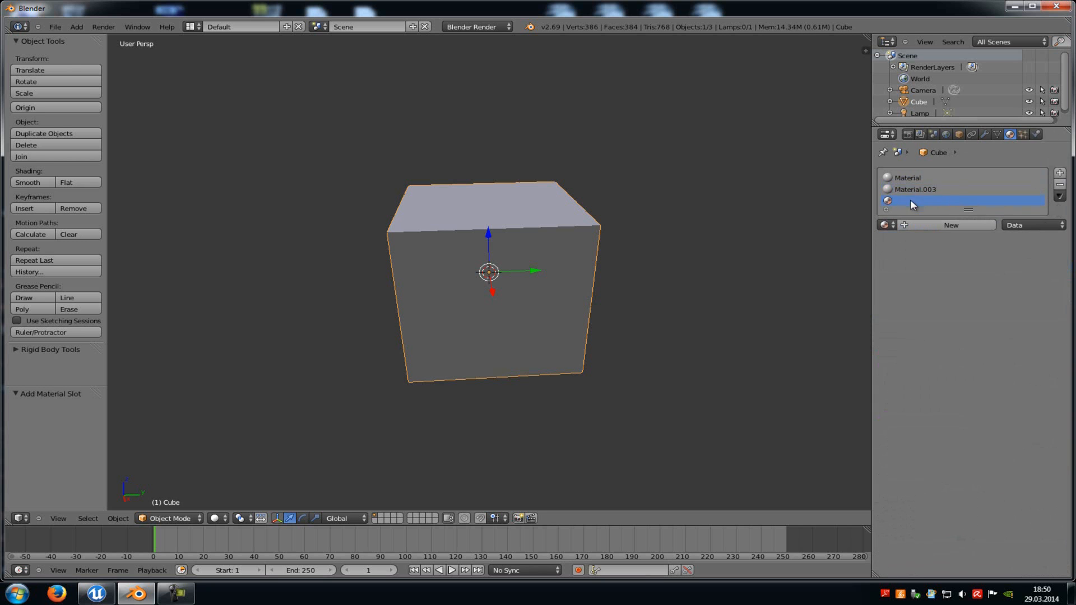
left_click(950, 224)
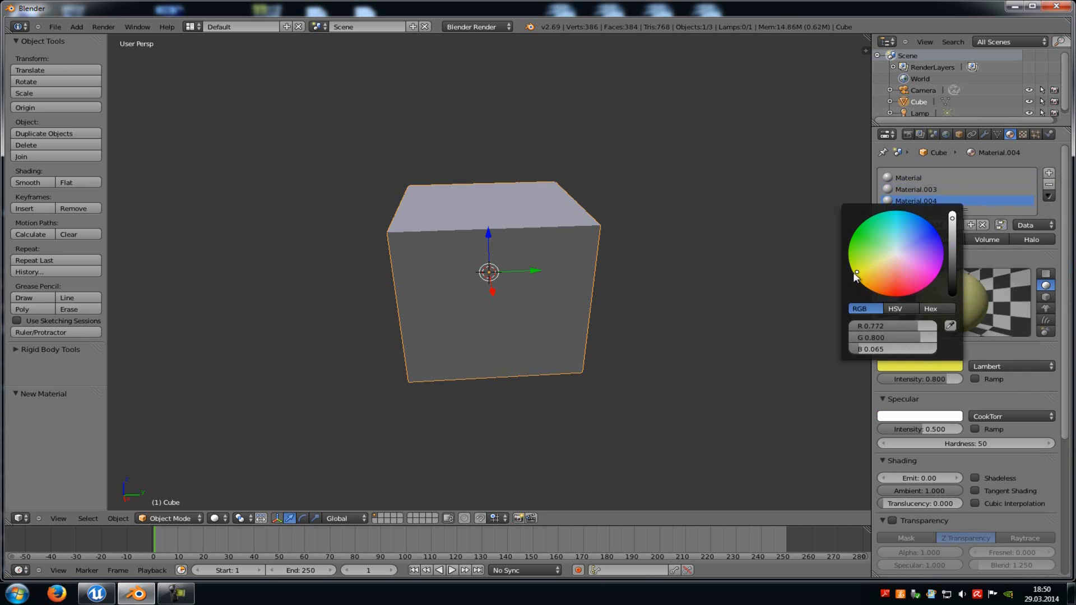
left_click(920, 202)
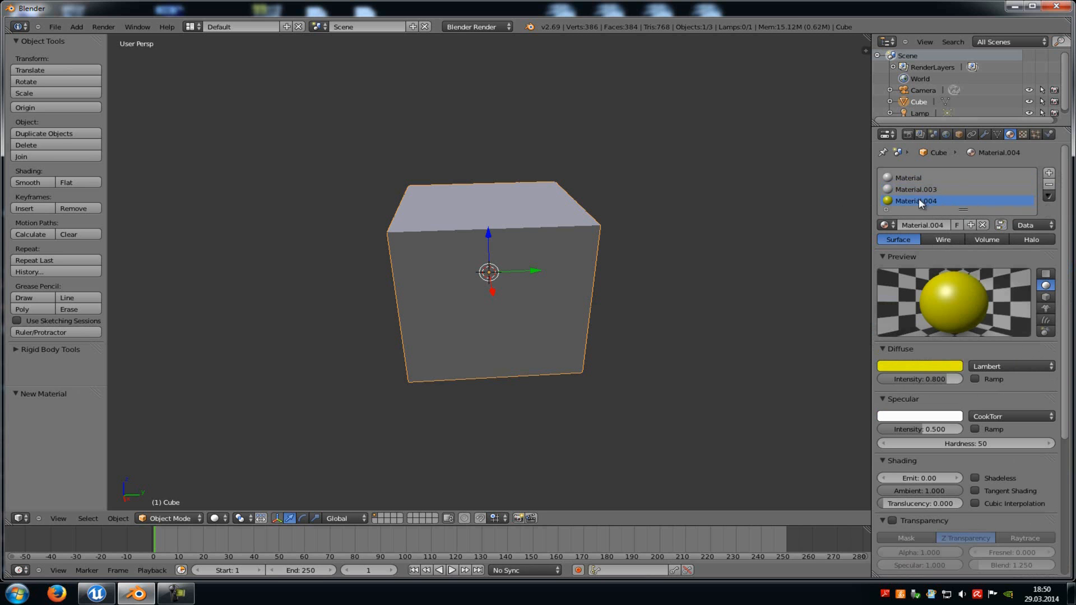
- In Edit Mode, assign face patches to Material.004 (yellow) and Material.003, then return to Object Mode
key("Tab")
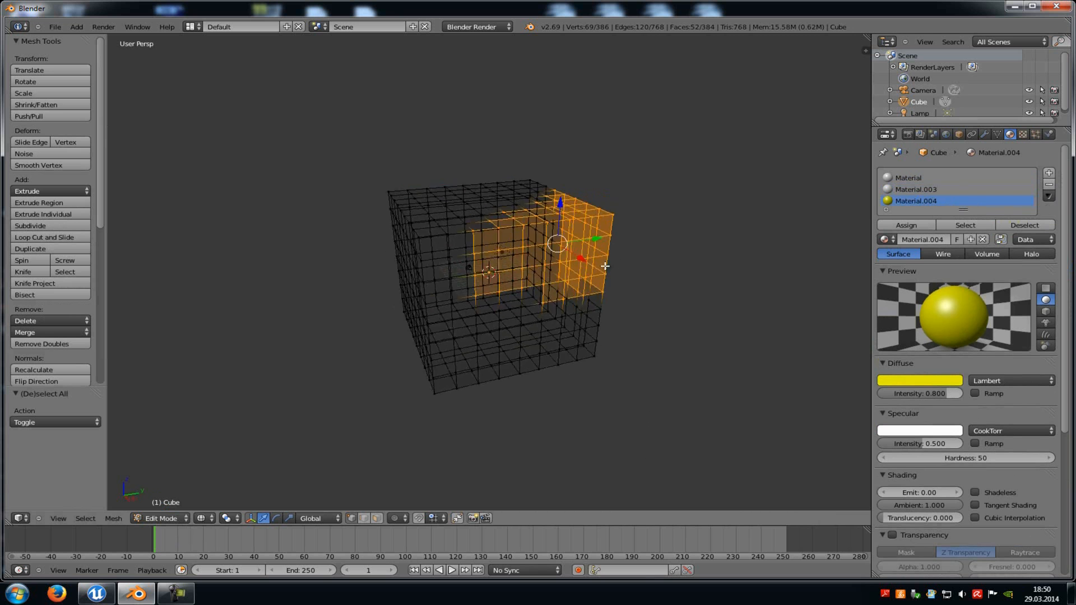
left_click(906, 226)
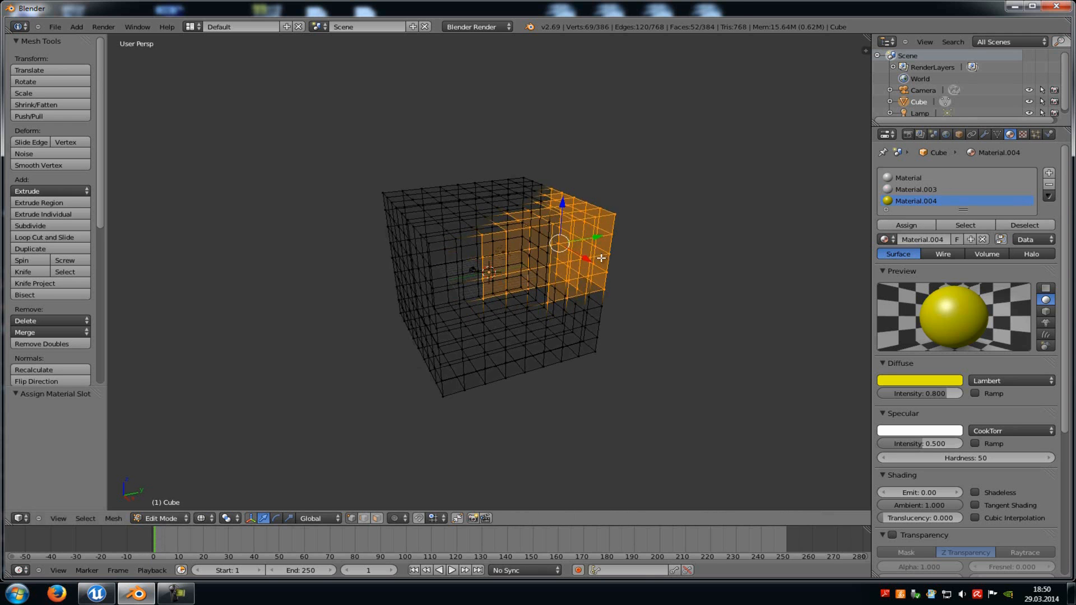
left_click(915, 190)
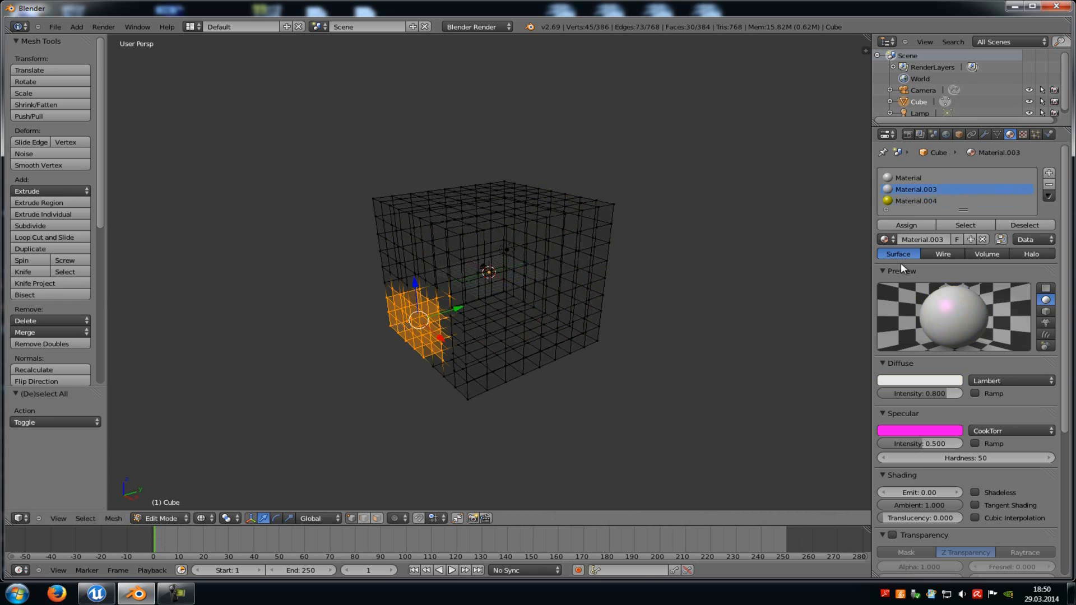
left_click(161, 518)
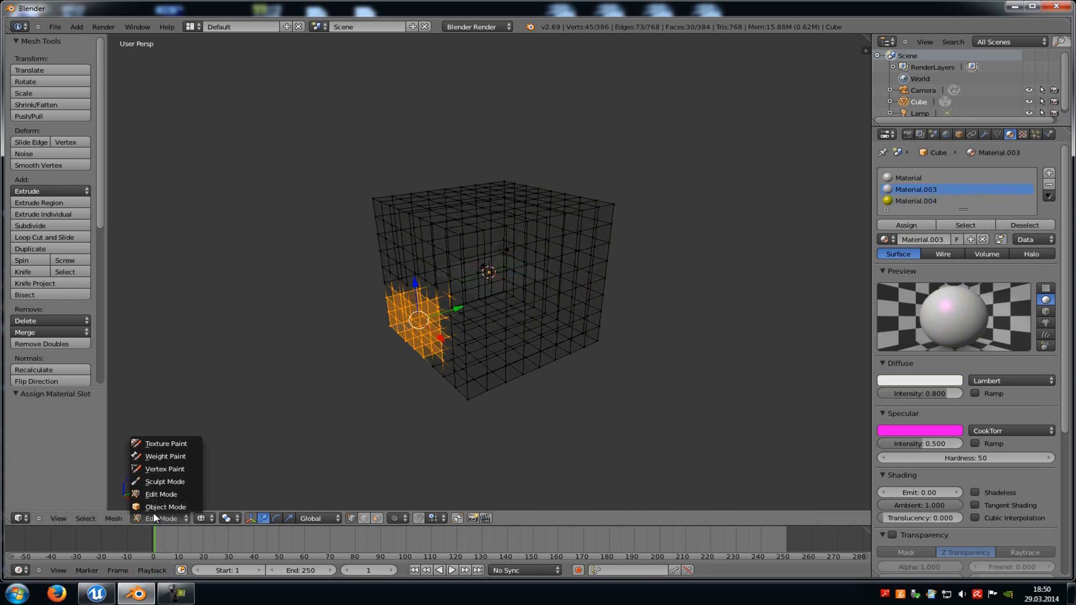
left_click(54, 27)
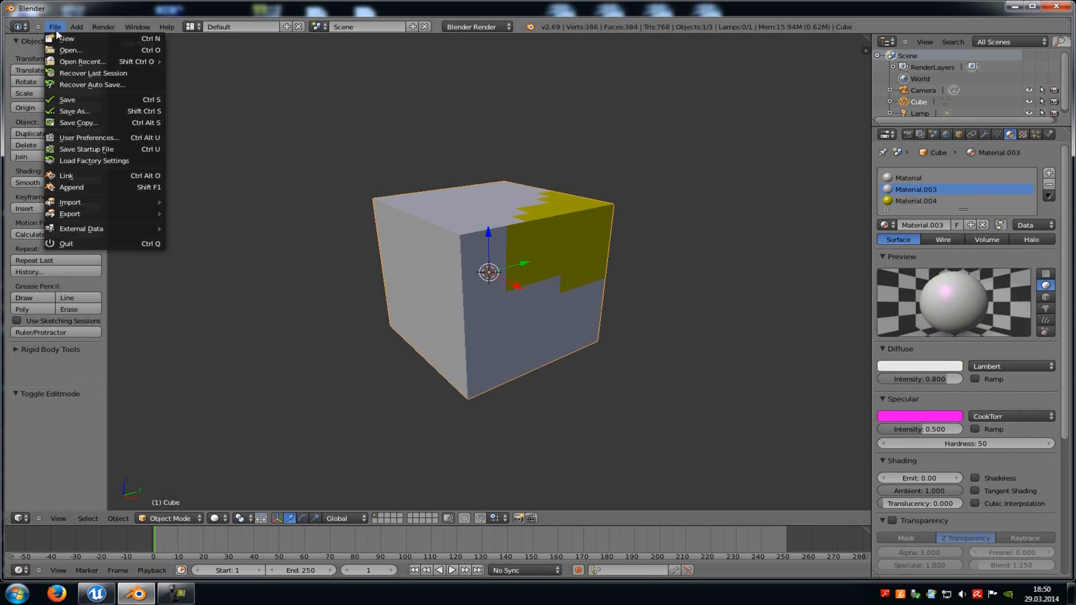
- Start the FBX export and choose the Desktop as the destination for untitled.fbx
left_click(70, 214)
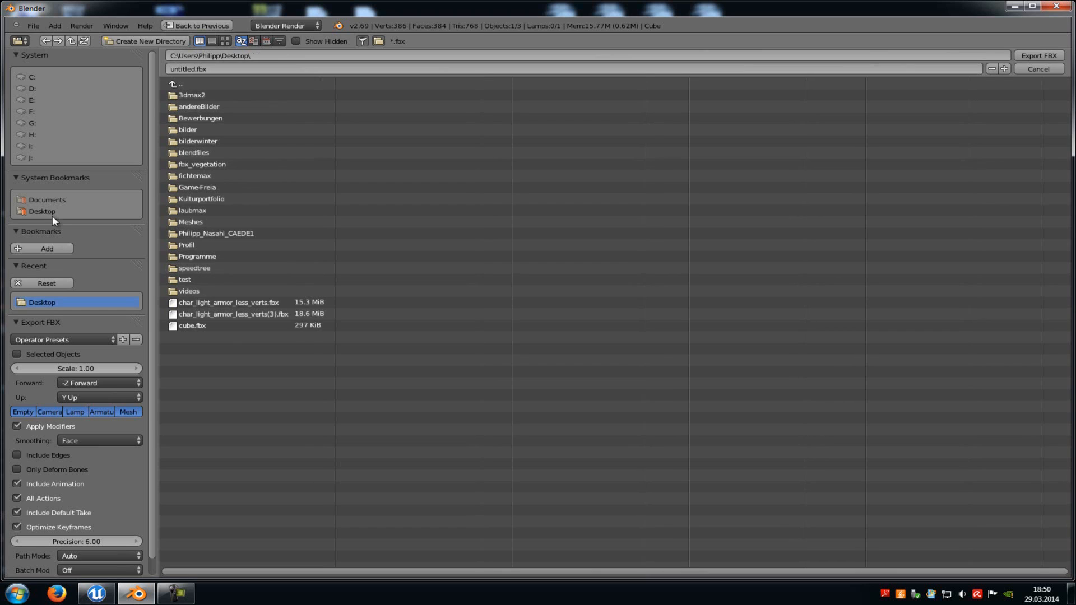
left_click(1038, 68)
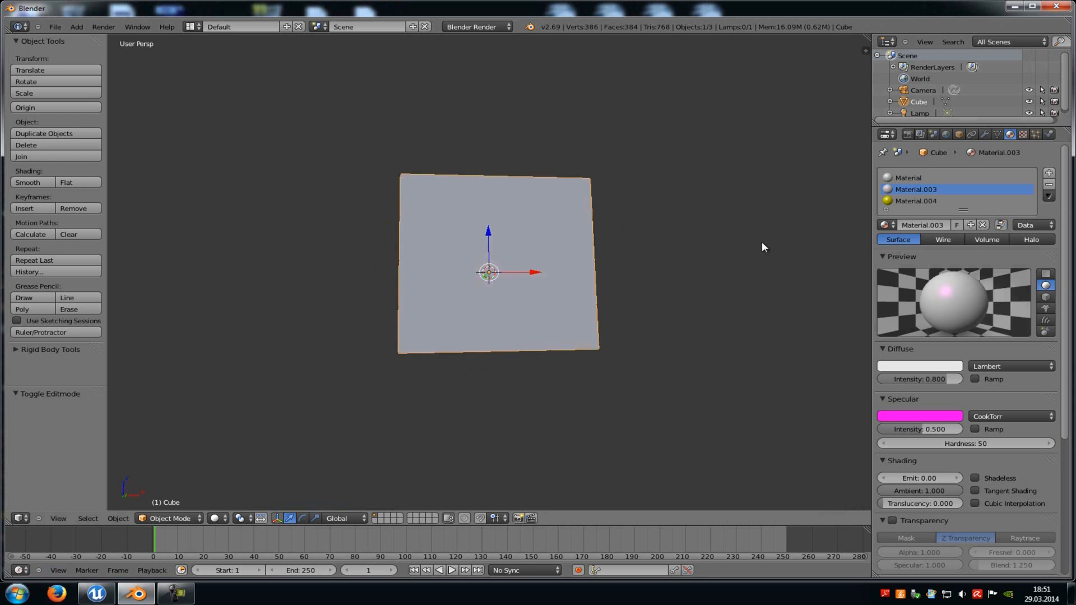
- Launch Unreal Engine 4 and open MyProject from the Project Browser
left_click(215, 593)
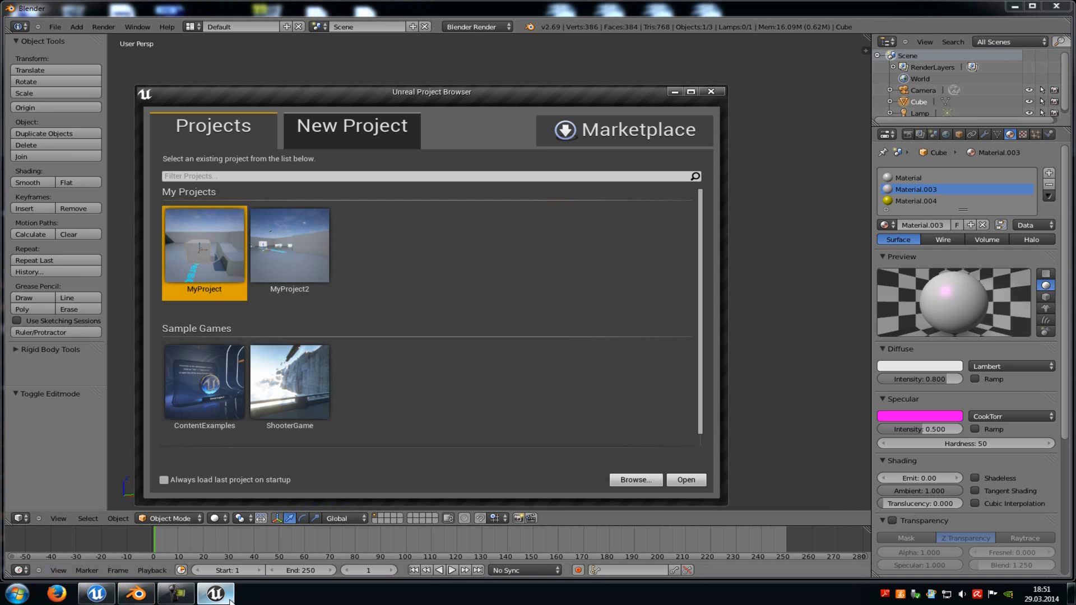
left_click(684, 479)
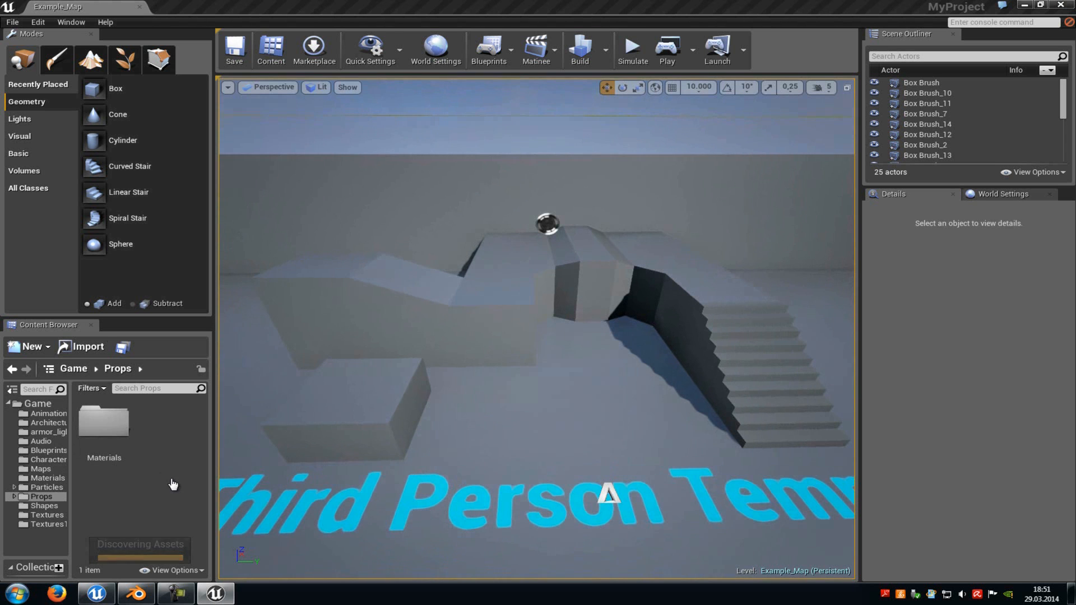
- Import untitled.fbx into Props and dismiss the outdated-FBX warning log
left_click(88, 346)
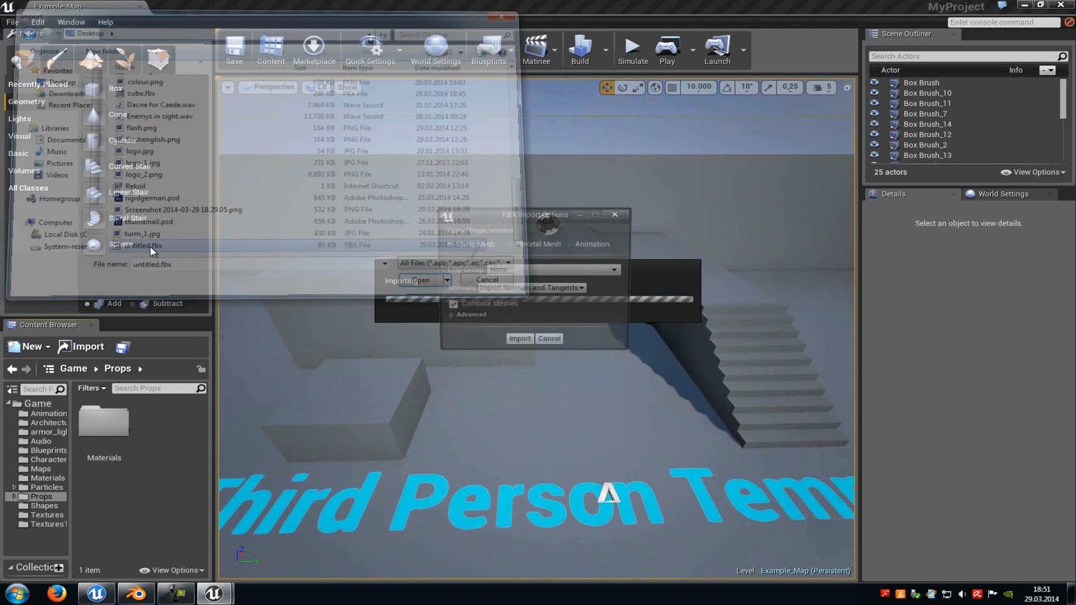
left_click(520, 338)
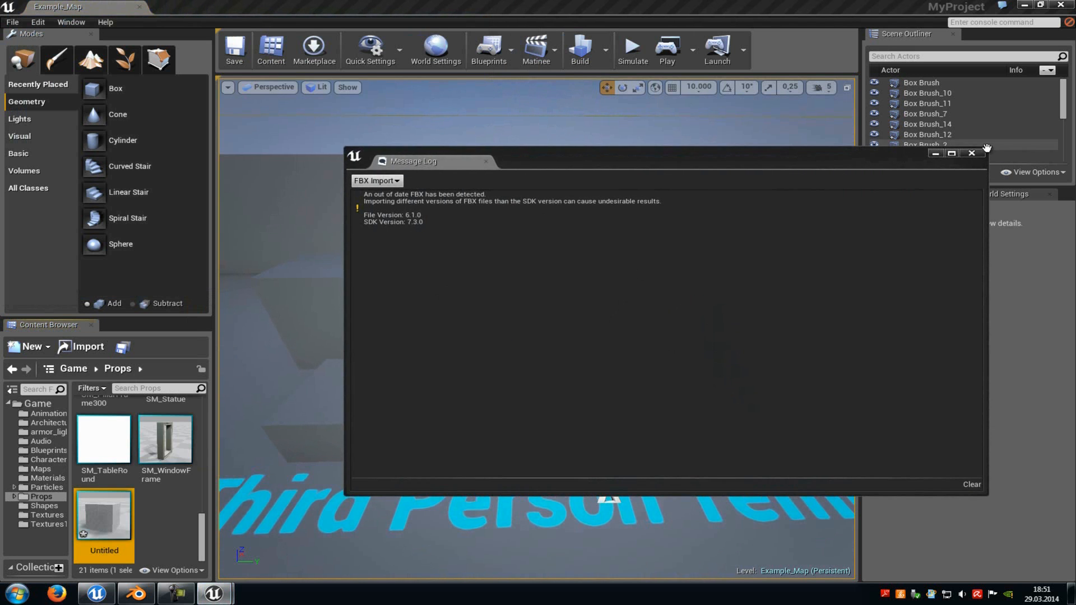
left_click(971, 153)
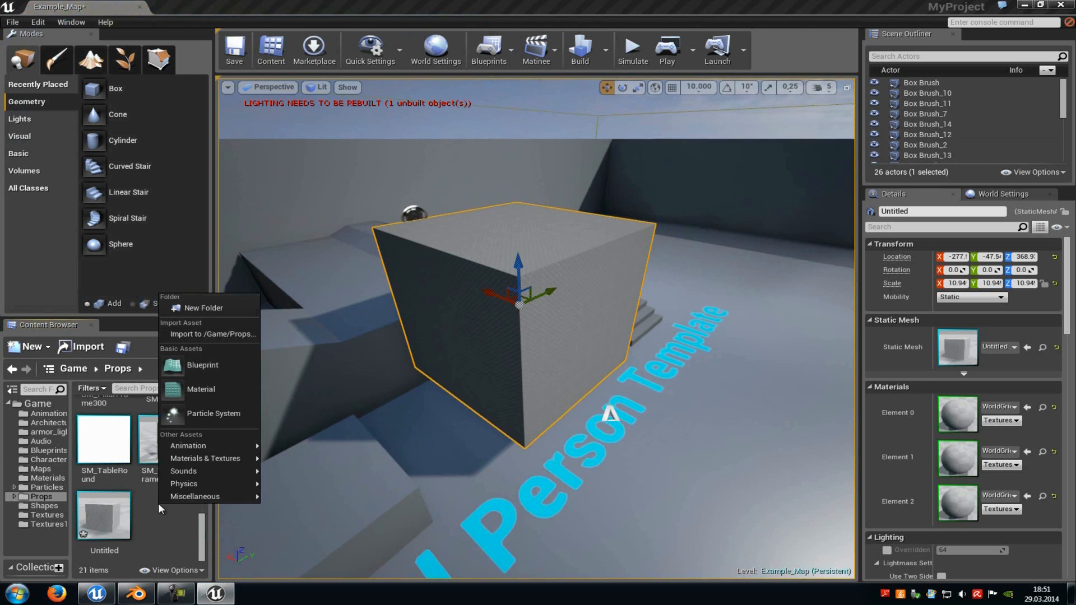
- Create the material asdf in Props and open it in the Material Editor
left_click(200, 389)
type("asdf")
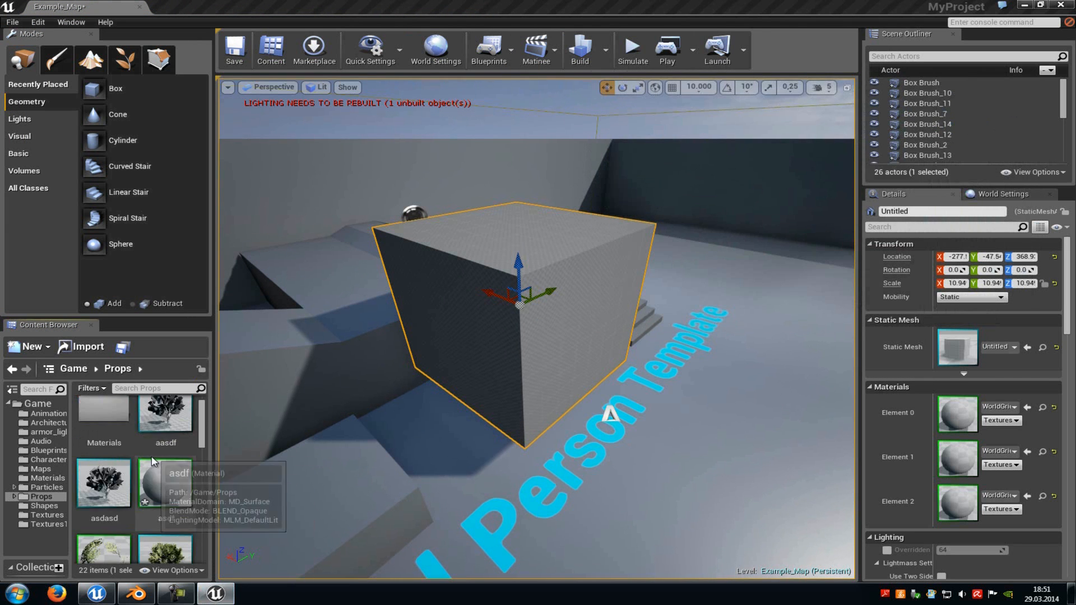
double_click(165, 483)
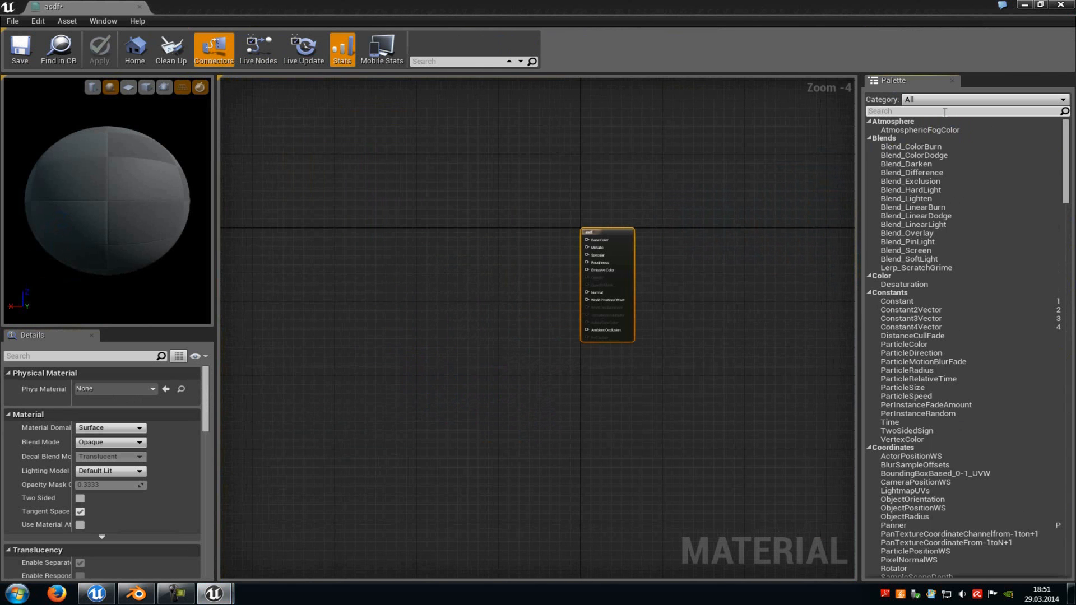
- Add a Constant3Vector to asdf's Base Color and set it to pink
type("cons")
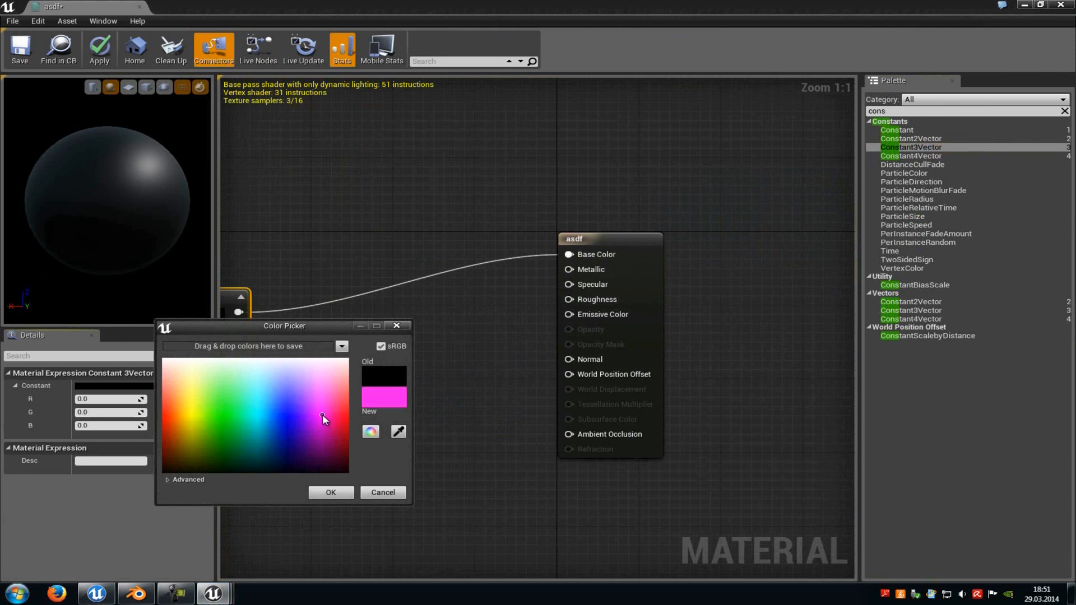
left_click(330, 492)
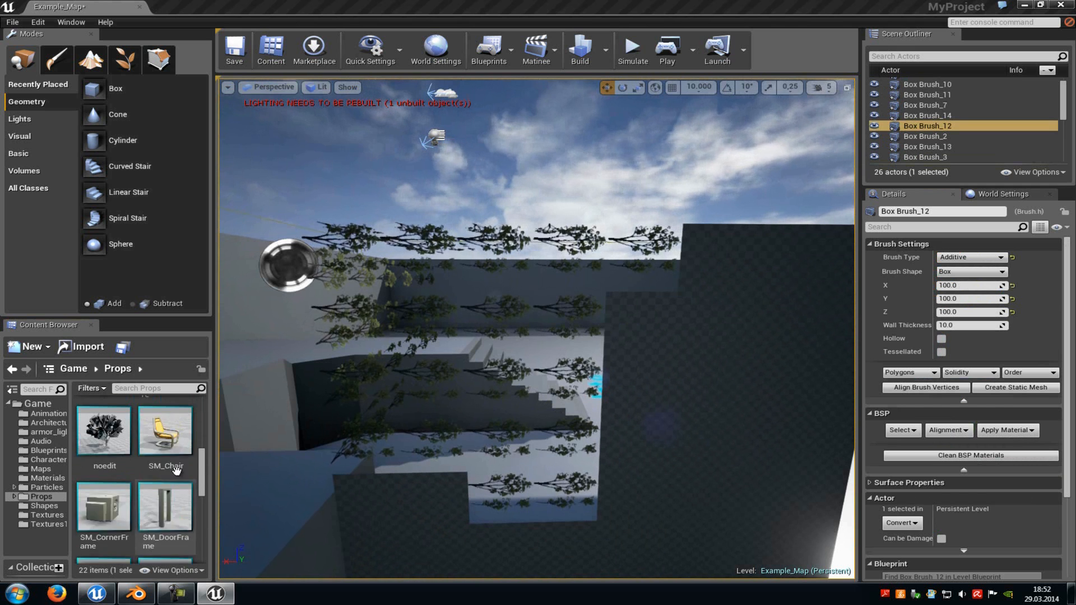
- Create the material sadfa in Props and open it in the Material Editor
scroll("up", 3)
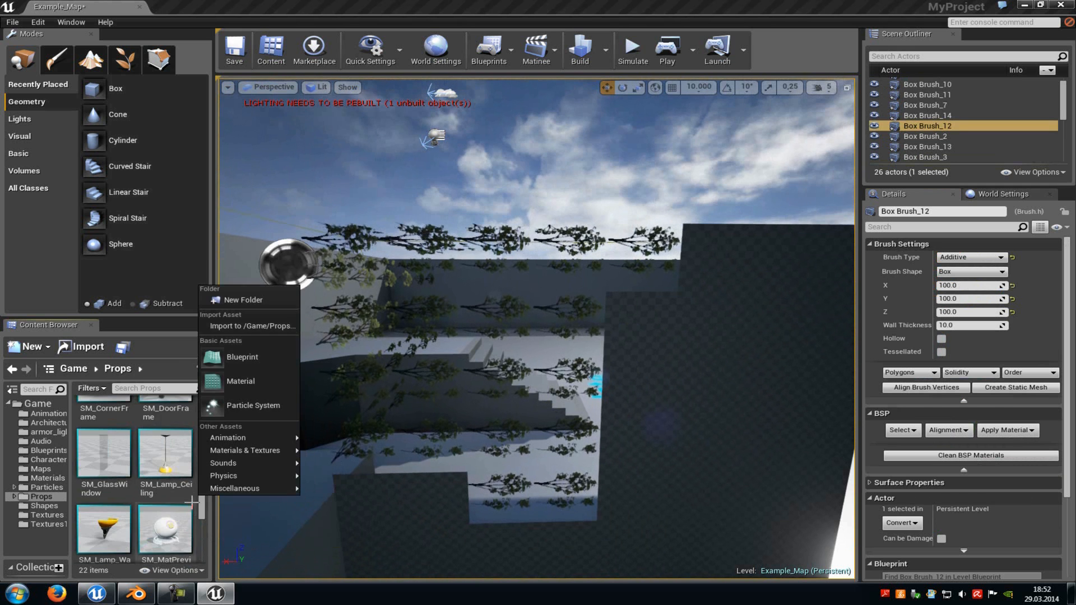
left_click(240, 381)
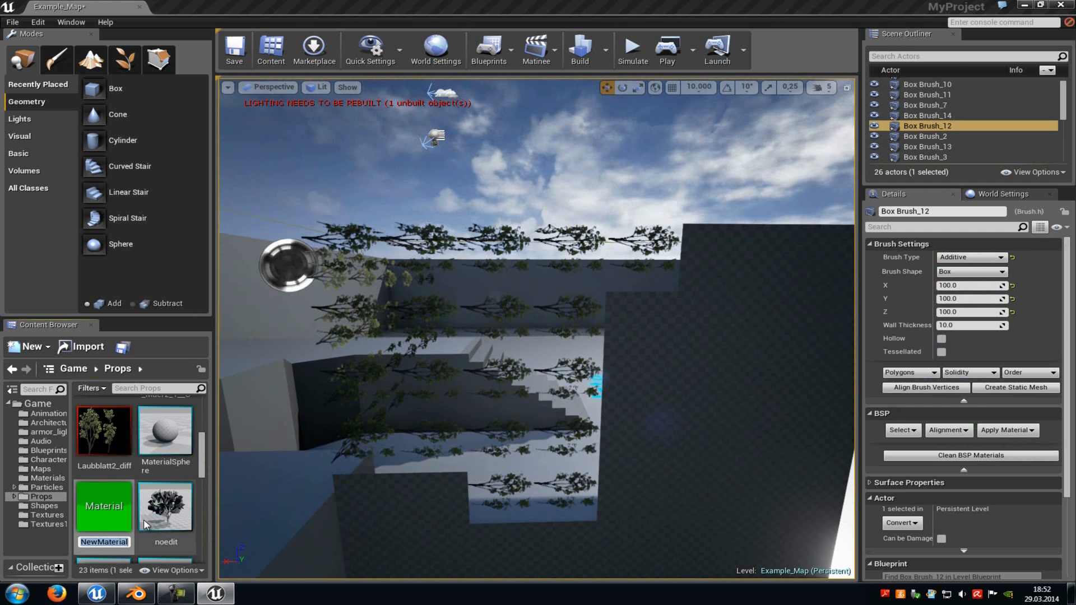
double_click(103, 506)
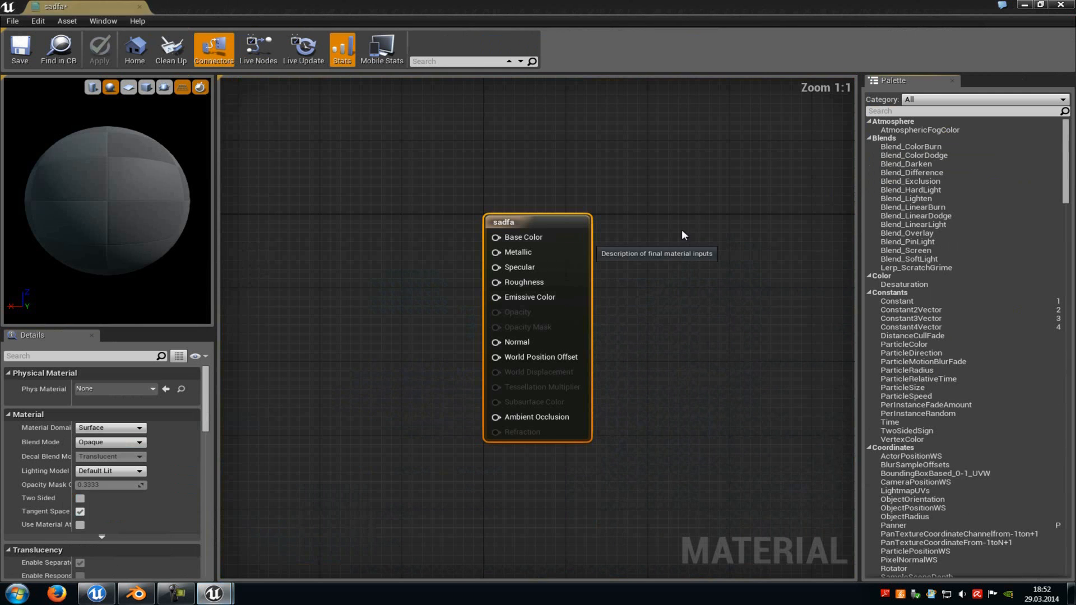
- Feed sadfa's Base Color with a Constant3Vector set to yellow (1, 0.845, 0.13)
type("con")
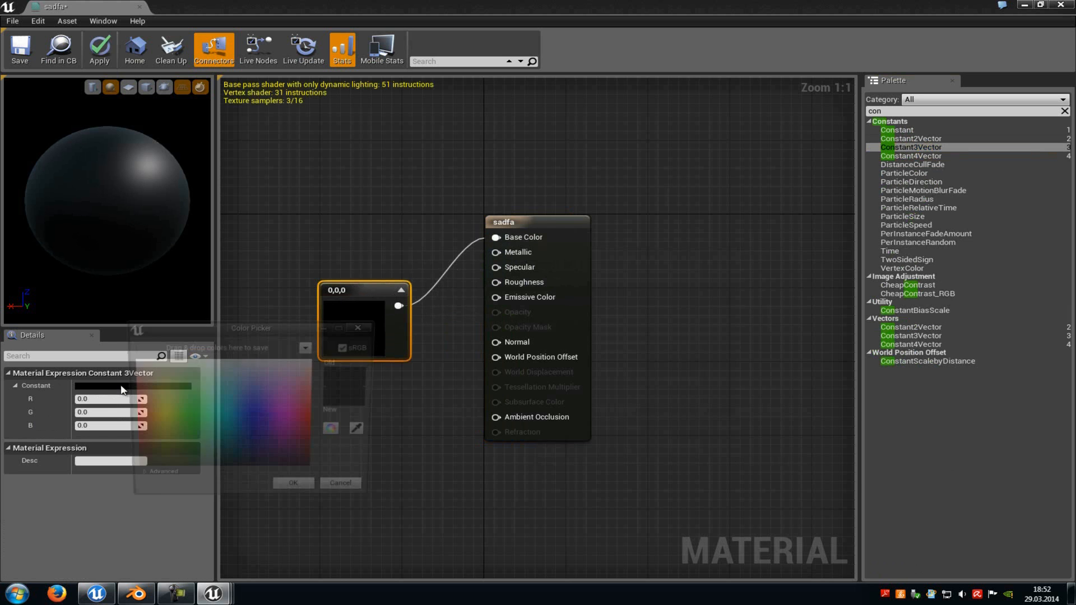
left_click(293, 483)
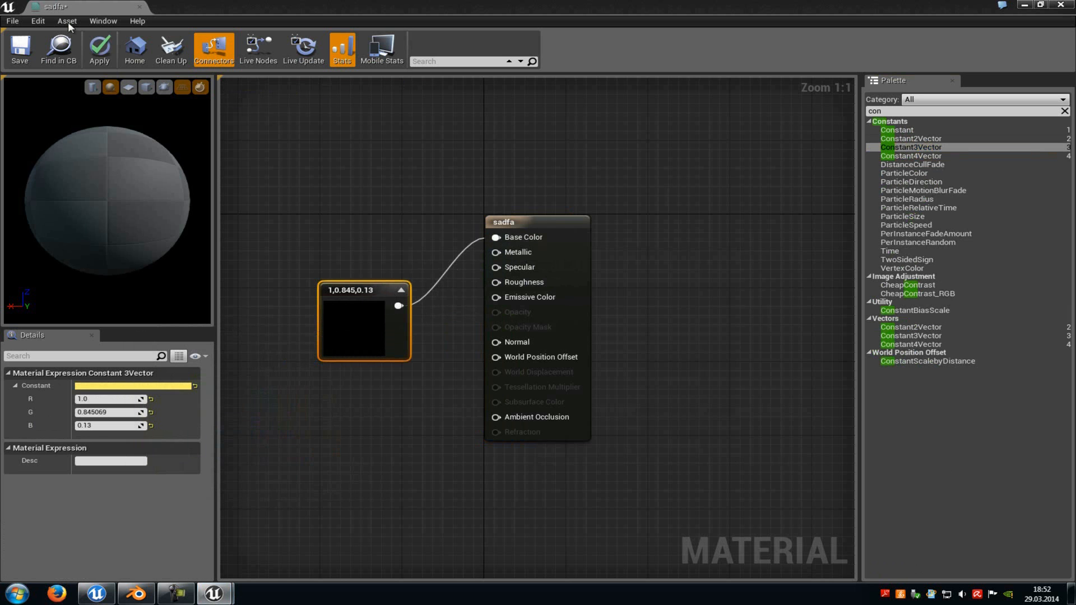